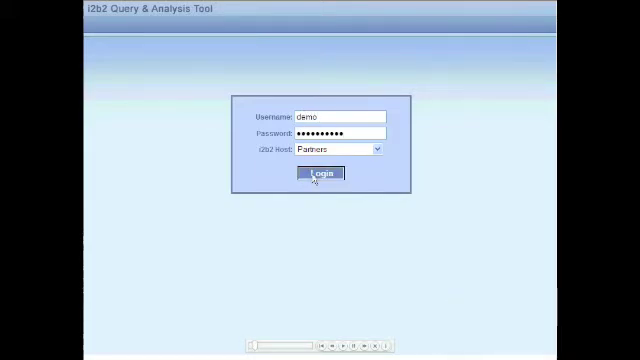
Step: Sign in and run a query with age-range terms in Group 1 and gender in Group 2
left_click(322, 172)
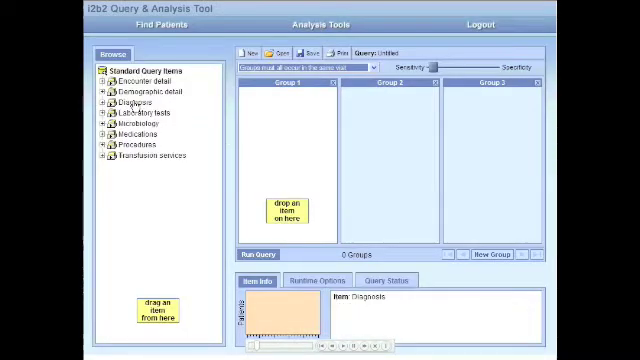
left_click(100, 90)
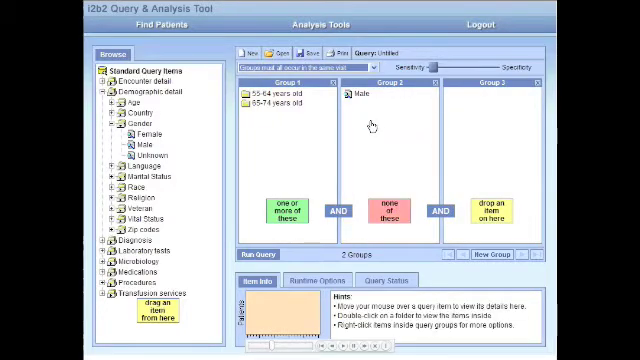
left_click(248, 254)
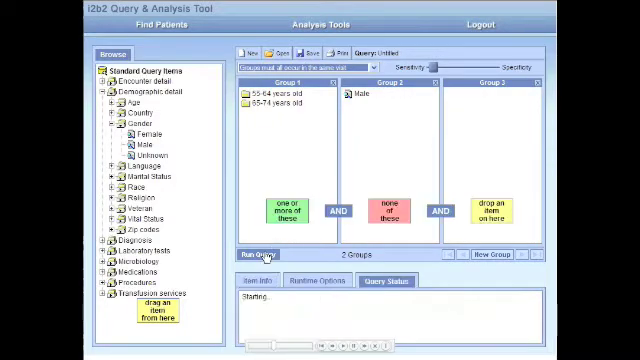
left_click(256, 252)
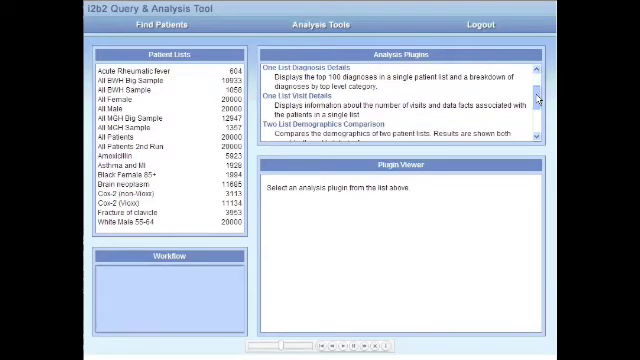
Step: Place a patient set into Patient List 1 of the Two List Demographics Comparison
scroll("down", 3)
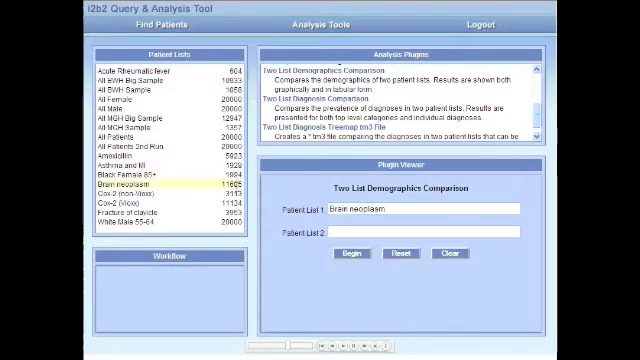
left_click(348, 252)
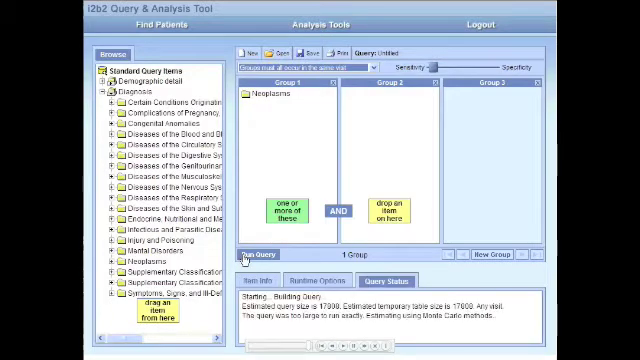
Step: Run a Find Patients query with Neoplasms as the Group 1 criterion
left_click(246, 252)
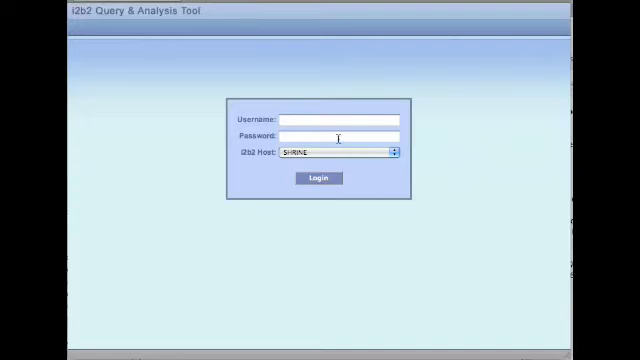
Step: Log into the cross-hospital i2b2 site with username and password
type("s")
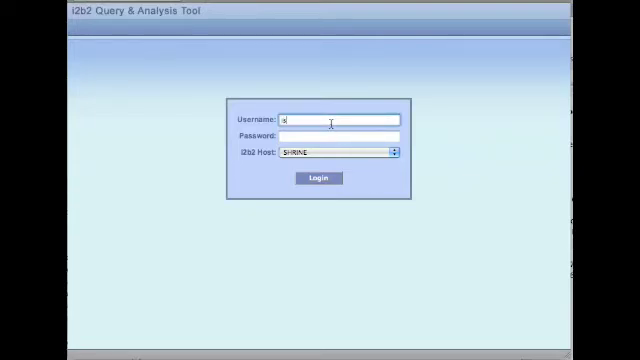
type("k1")
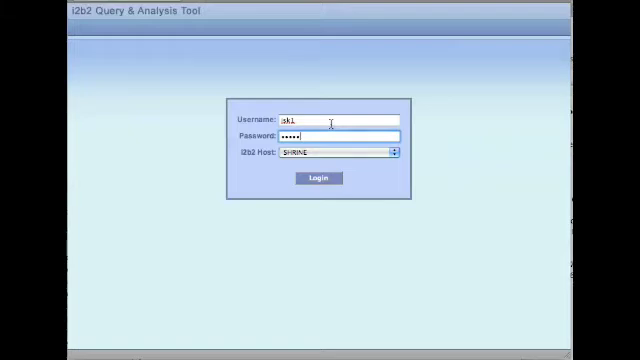
type("•")
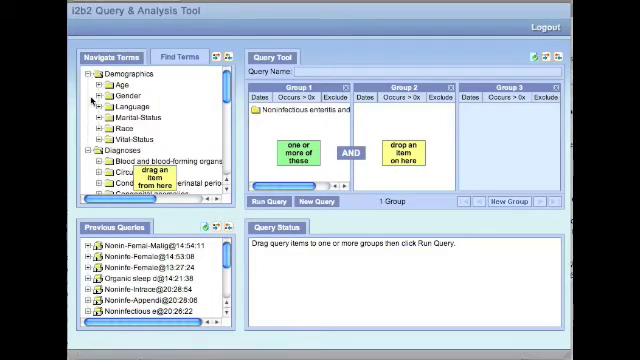
Step: Run a query for noninfectious enteritis/colitis patients who are female, returning per-hospital counts
left_click(92, 92)
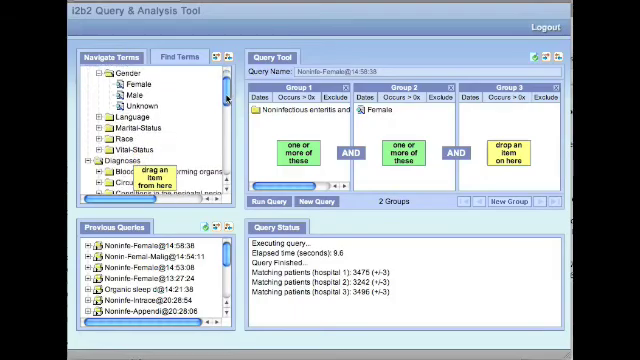
scroll("down", 3)
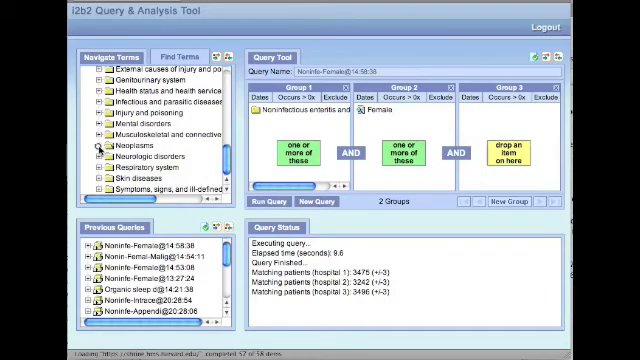
Step: Add malignant digestive-organ neoplasm terms as Group 3 and execute the named query
left_click(88, 150)
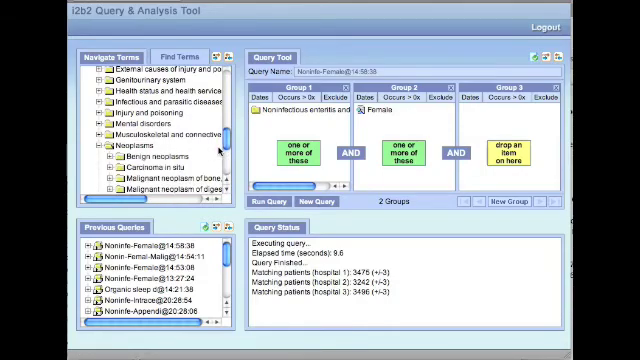
scroll("down", 3)
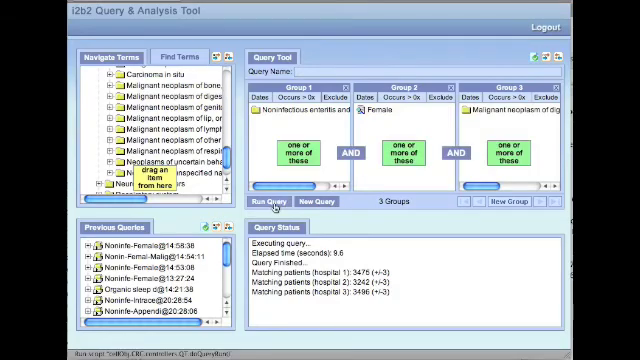
left_click(270, 202)
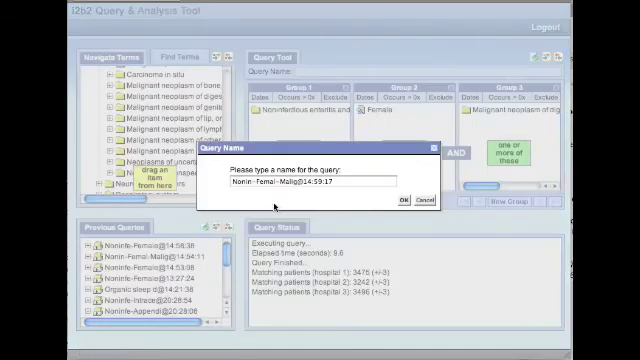
left_click(400, 200)
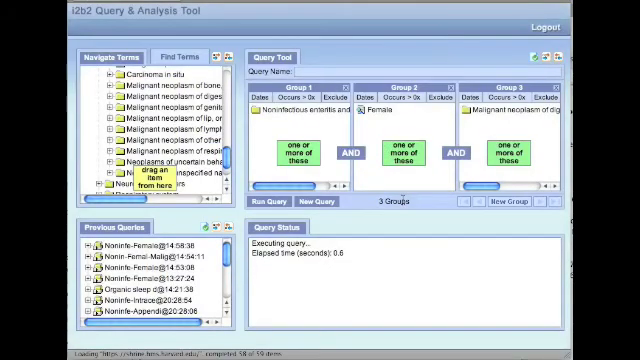